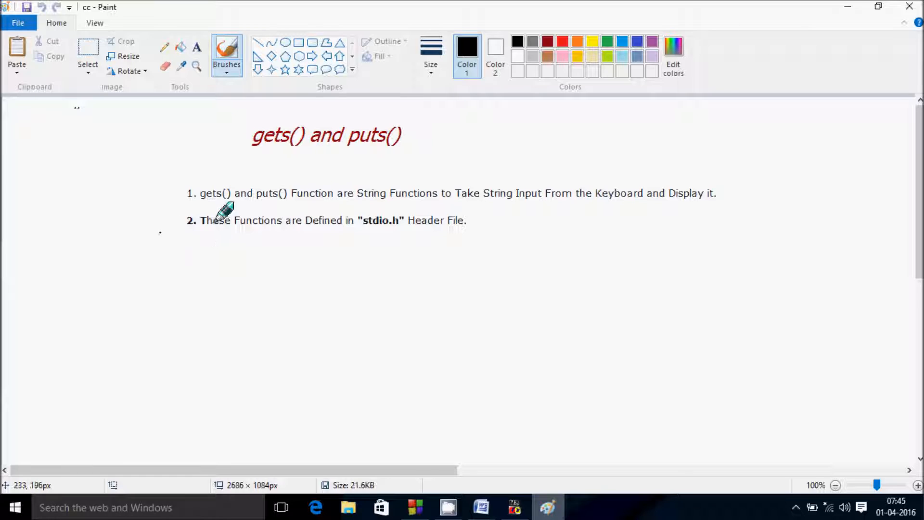
pyautogui.moveTo(430, 213)
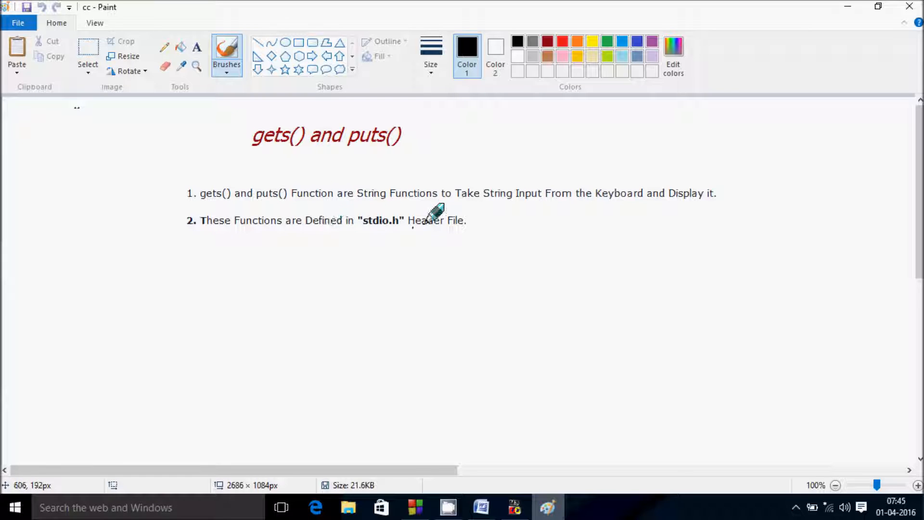
# - Underline 'to Take String' and 'Display it.' in the first Paint bullet point
pyautogui.moveTo(418, 205); pyautogui.dragTo(498, 203)
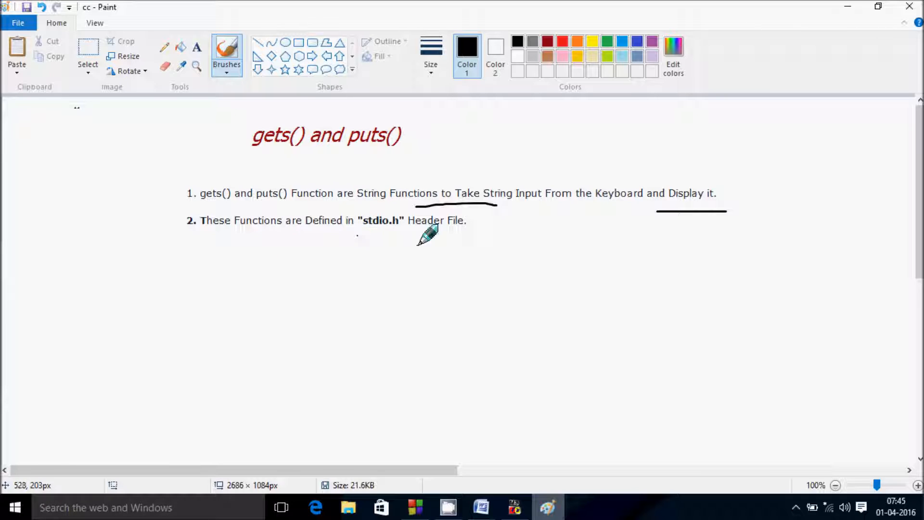
pyautogui.moveTo(356, 237); pyautogui.dragTo(462, 236)
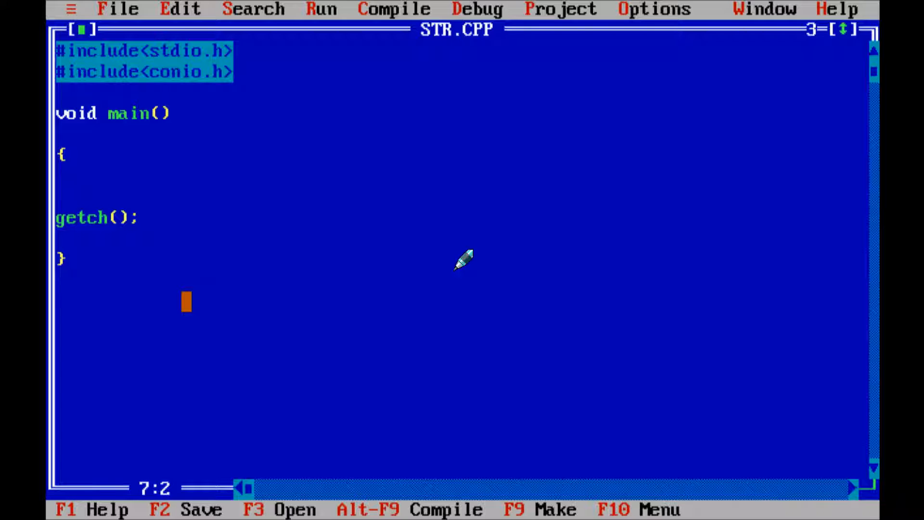
# - In main, declare char str[12]; and add clrscr(); on the next line
pyautogui.write('-')
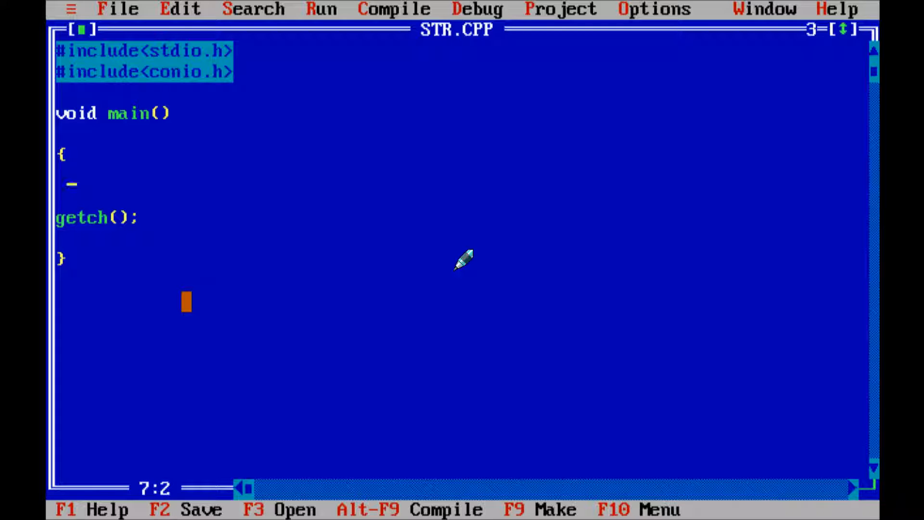
pyautogui.write('ch')
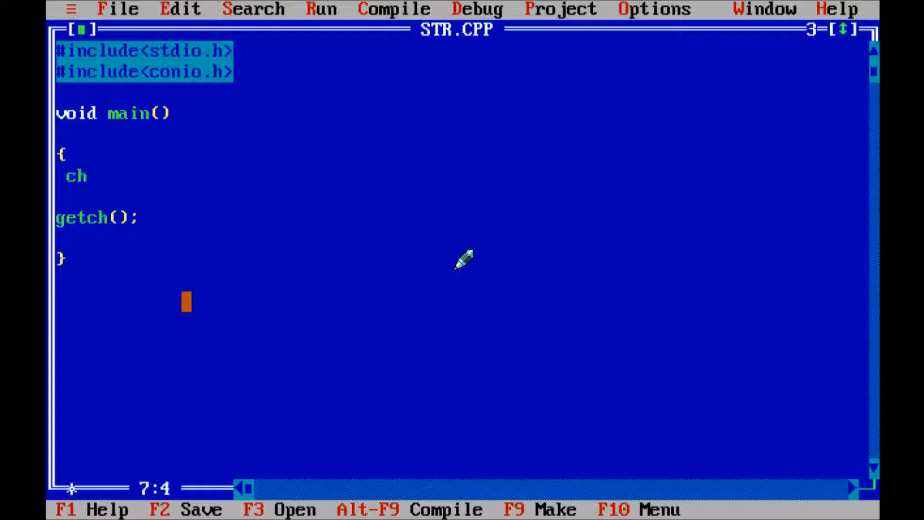
pyautogui.write('ar')
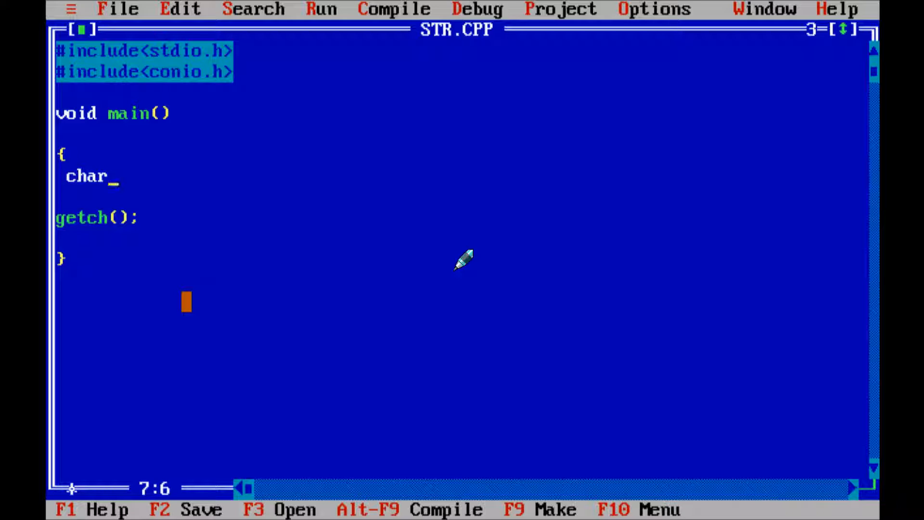
pyautogui.write('str')
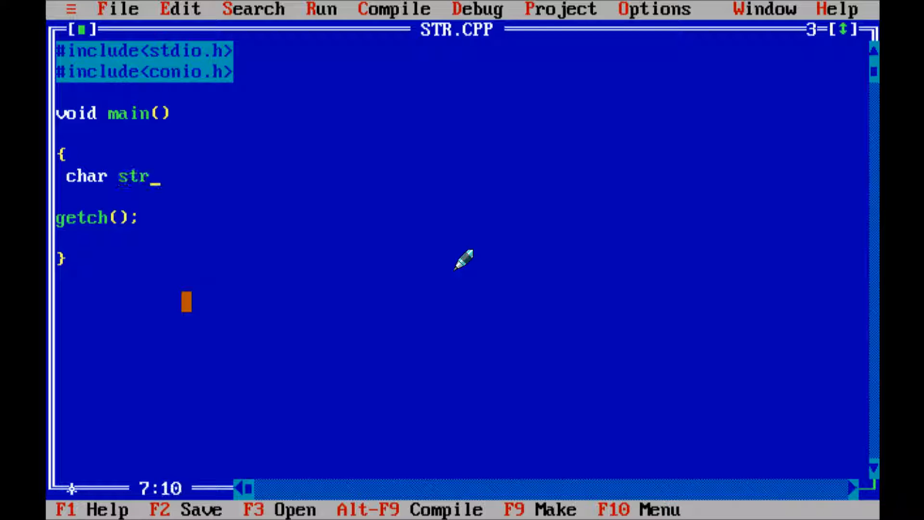
pyautogui.write('[12')
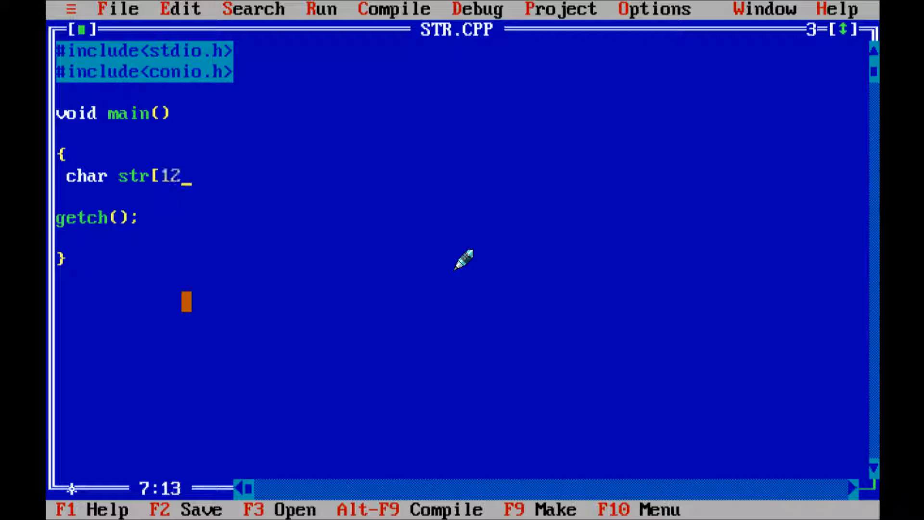
pyautogui.write(']')
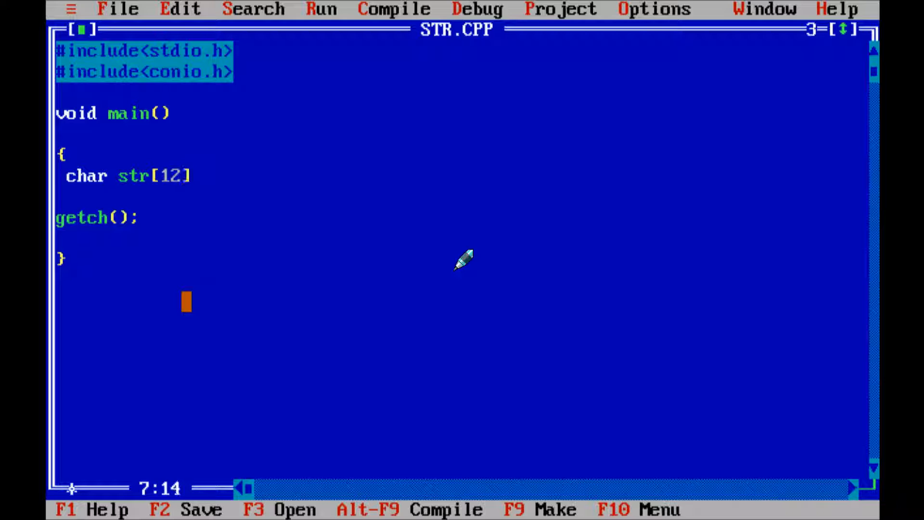
pyautogui.write(';')
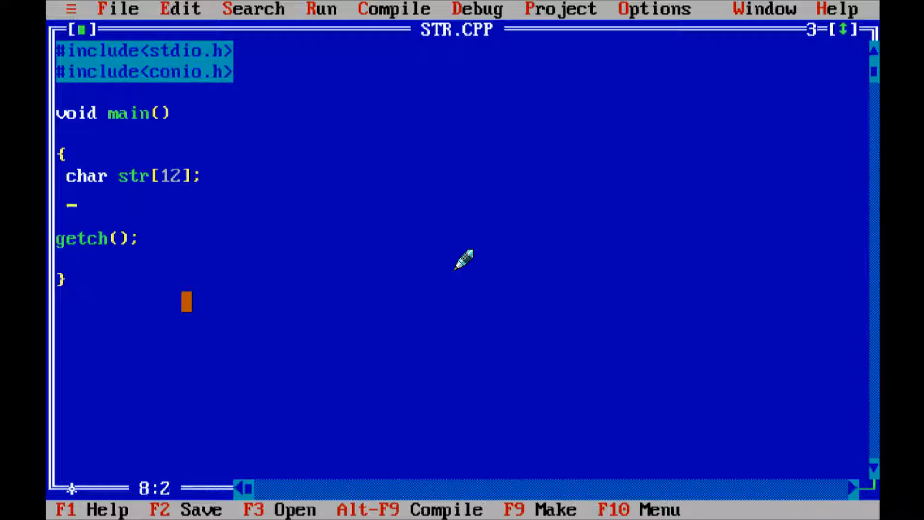
pyautogui.write('clrscr')
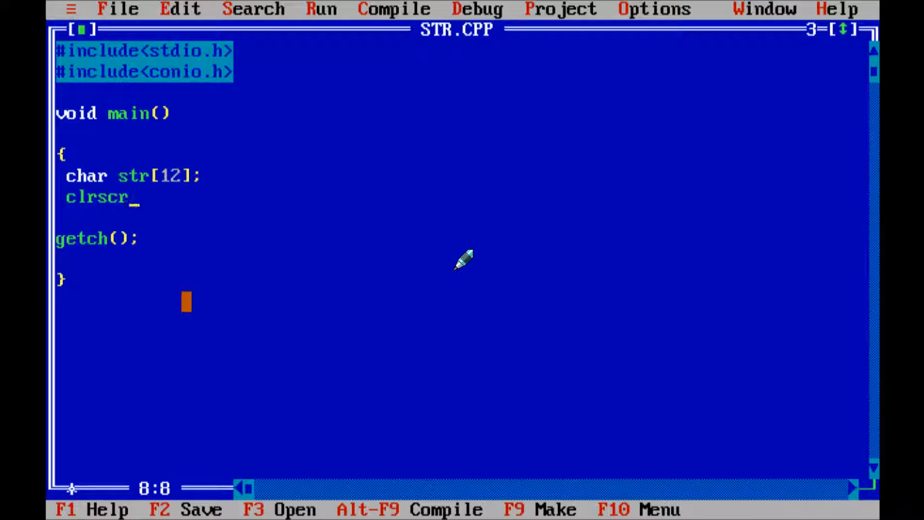
pyautogui.write('();')
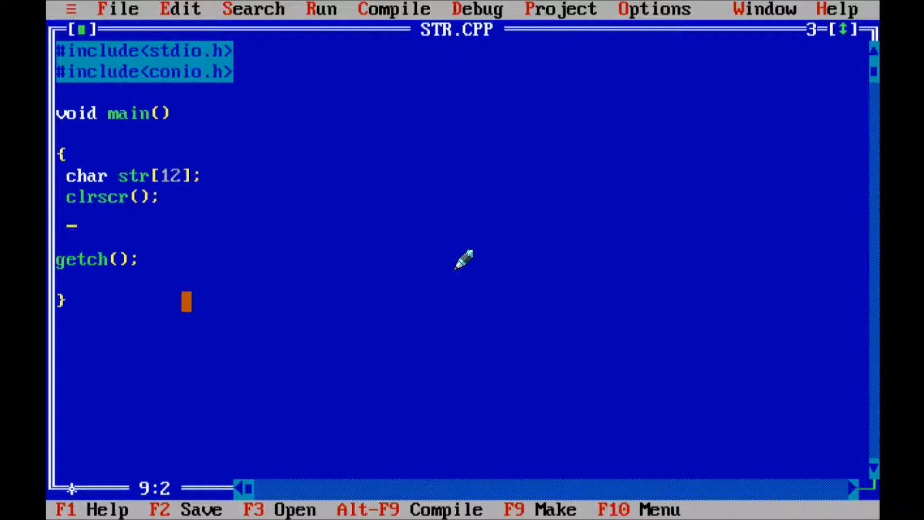
# - Add the line printf("Enter the String:"); below clrscr();
pyautogui.write('printf')
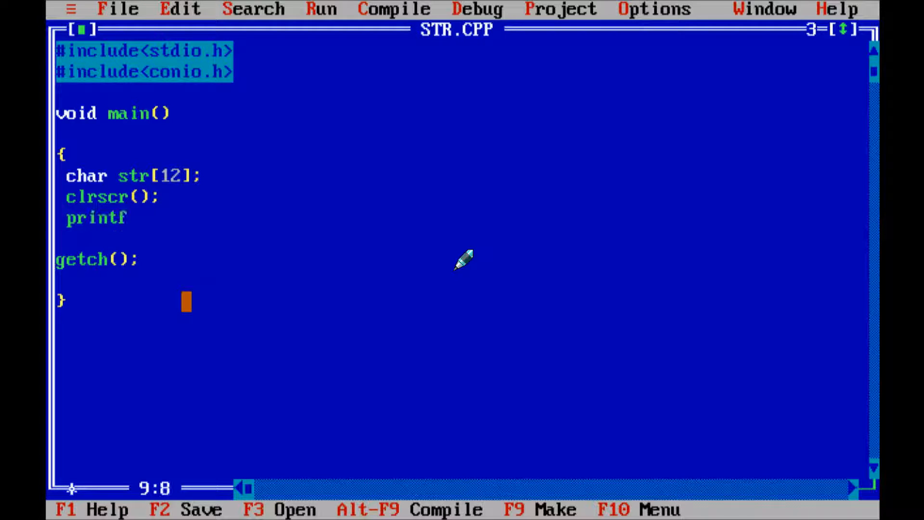
pyautogui.write('(')
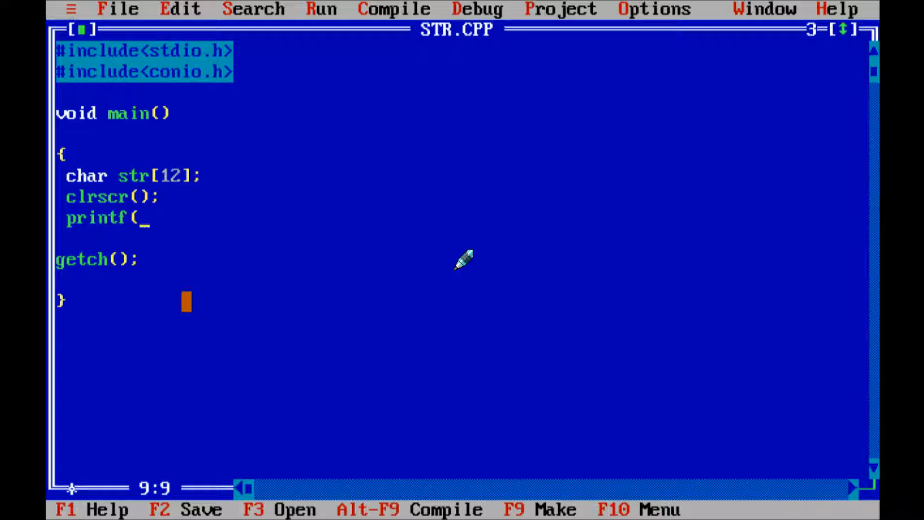
pyautogui.write('"')
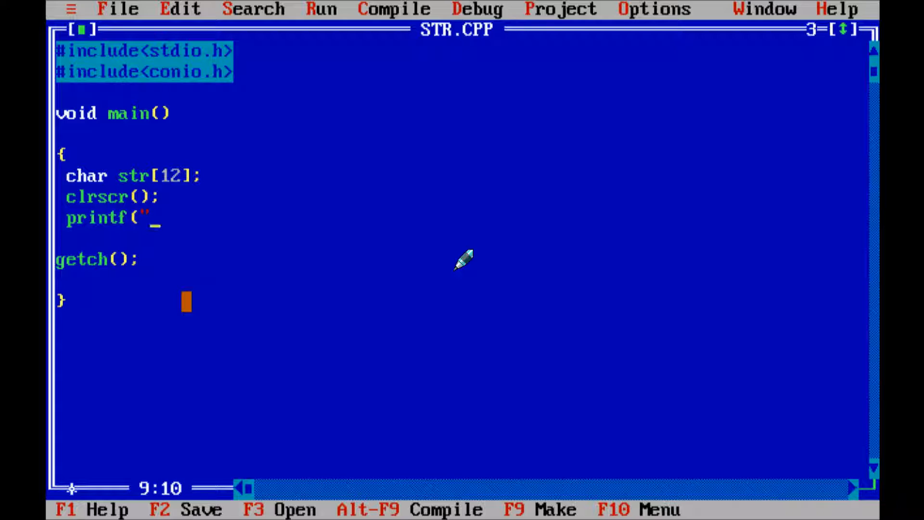
pyautogui.write('Ent')
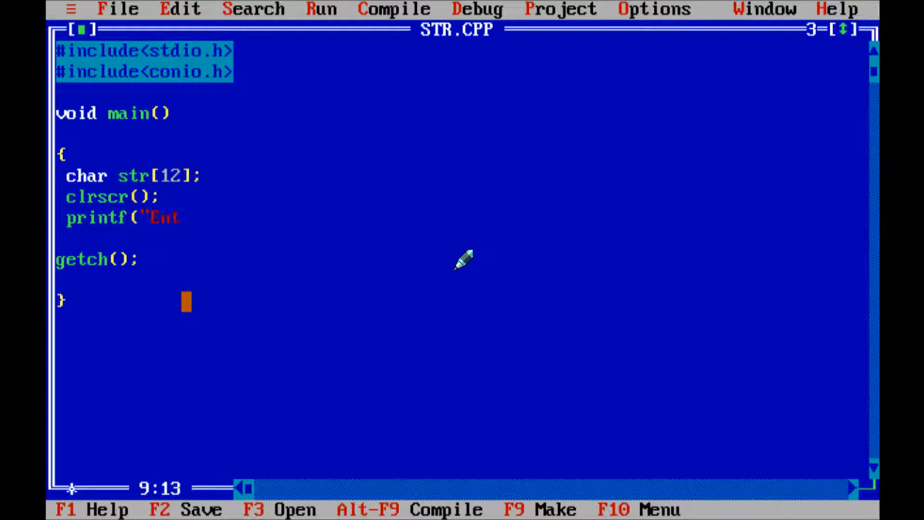
pyautogui.write('er the')
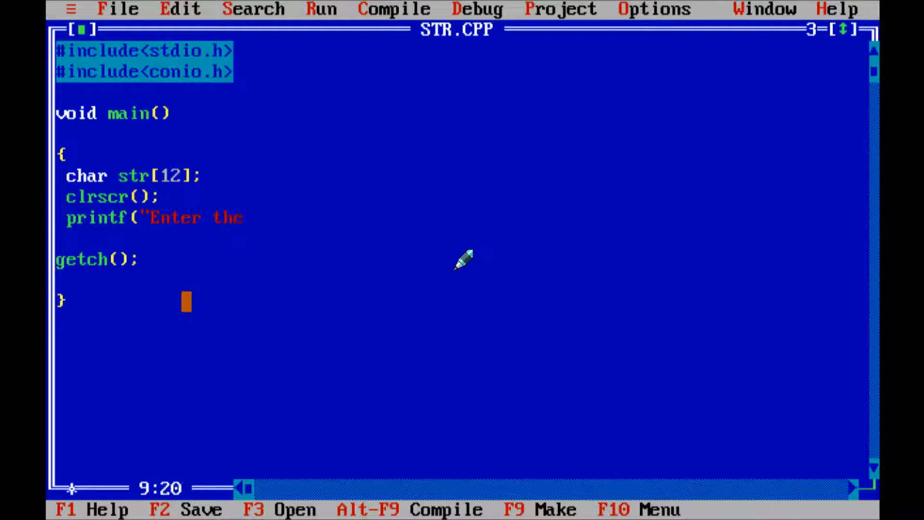
pyautogui.write('Str')
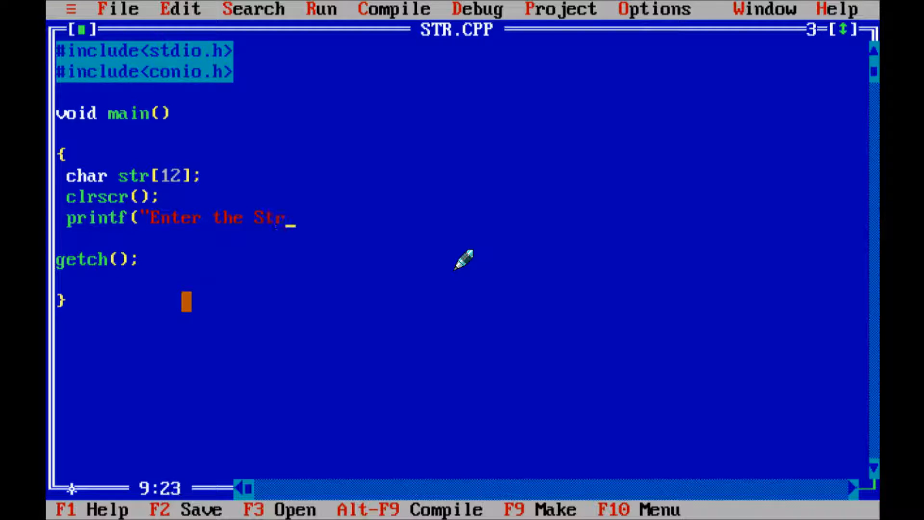
pyautogui.write('ing')
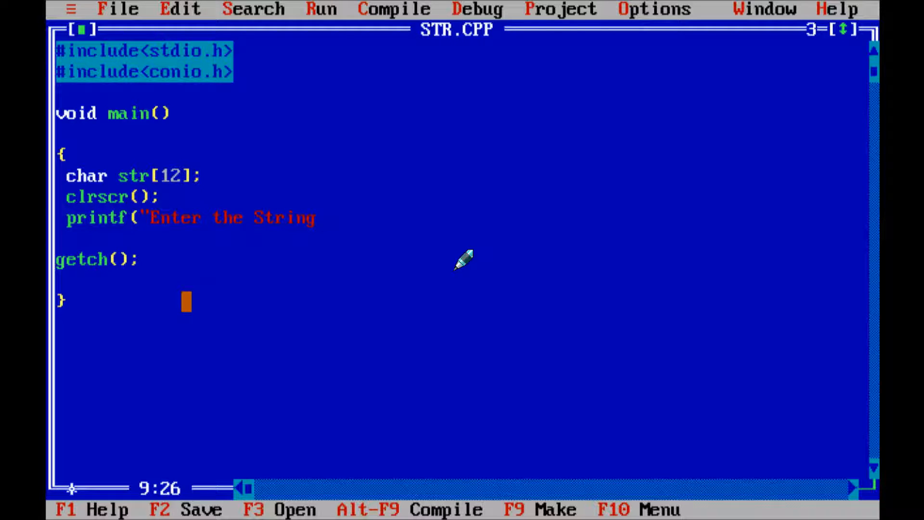
pyautogui.write(':"')
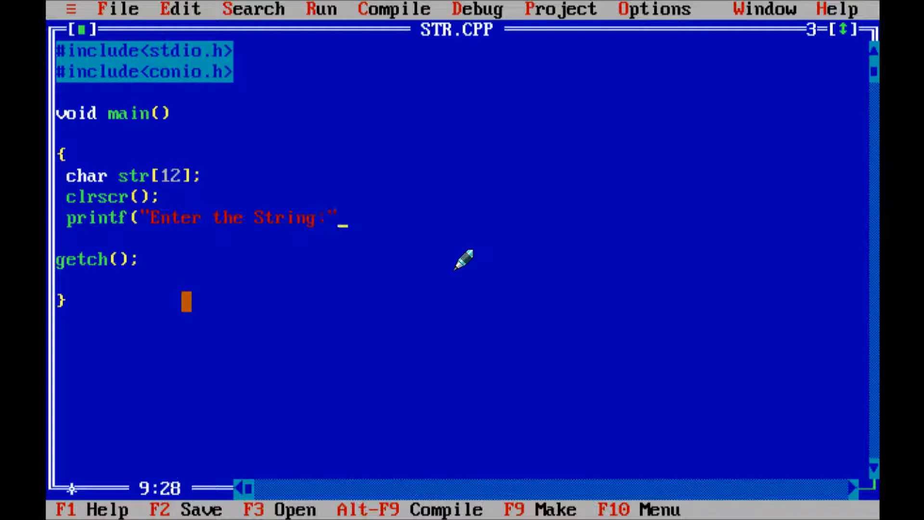
pyautogui.write(');')
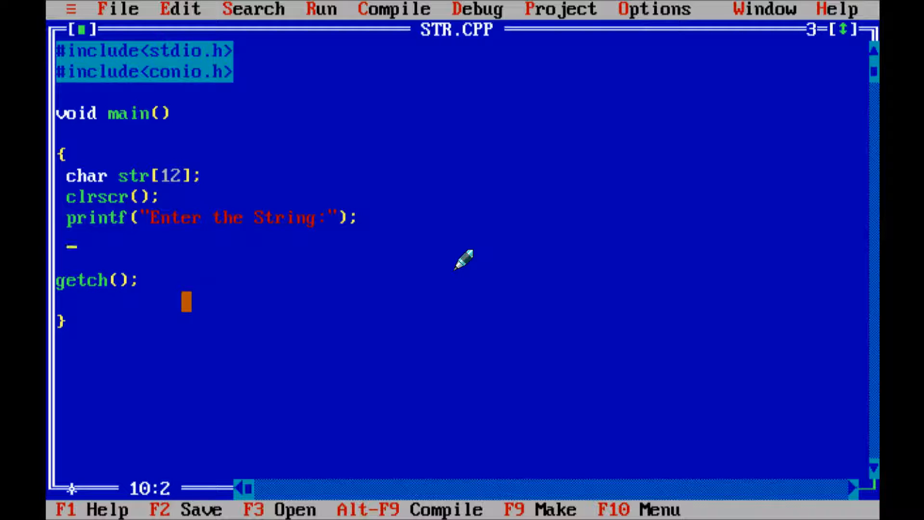
# - Read the input string with gets(str);
pyautogui.write('gets')
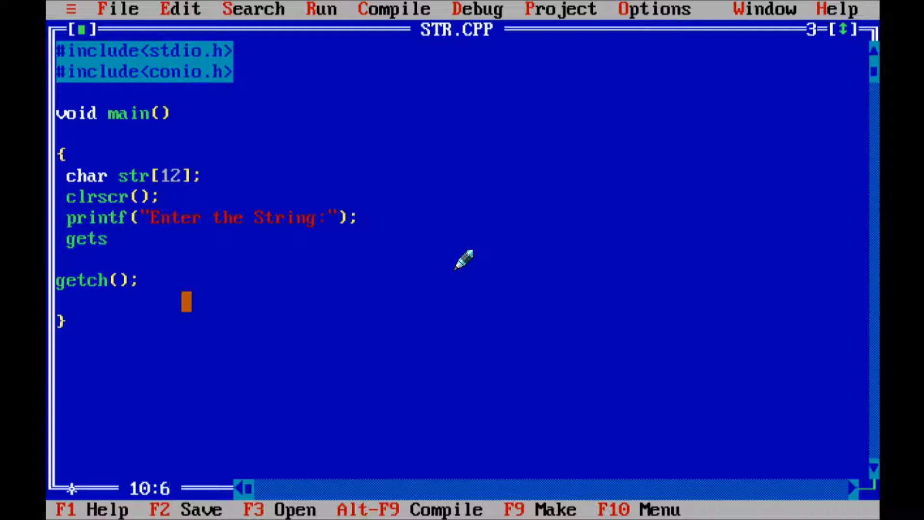
pyautogui.write('(')
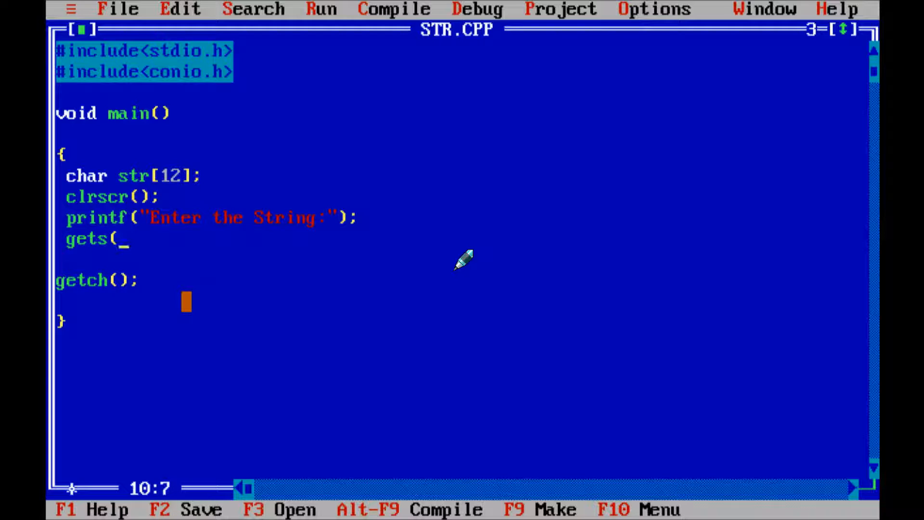
pyautogui.write('str')
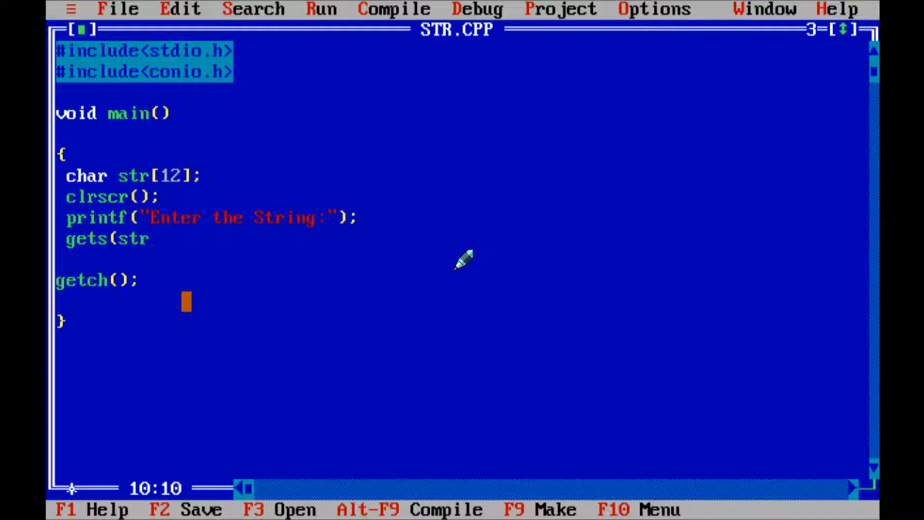
pyautogui.write(');')
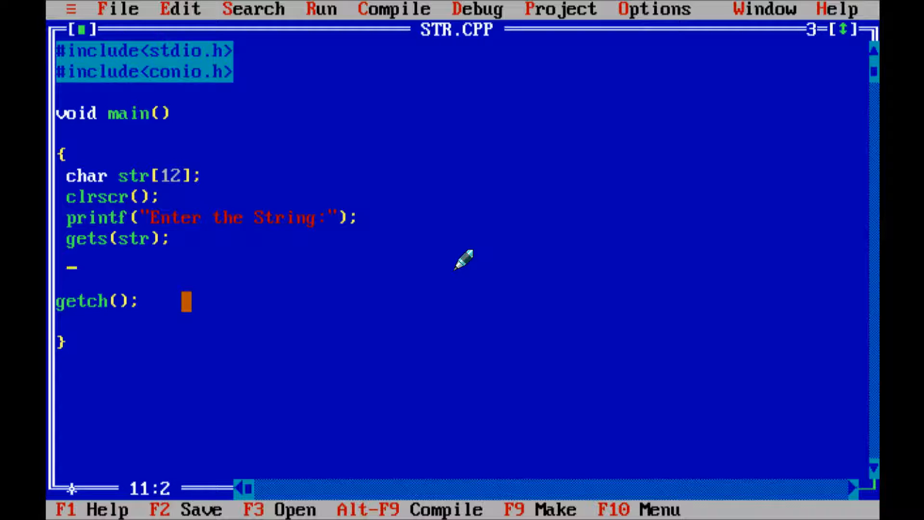
# - Add printf("The String:"); to label the output
pyautogui.write('pr')
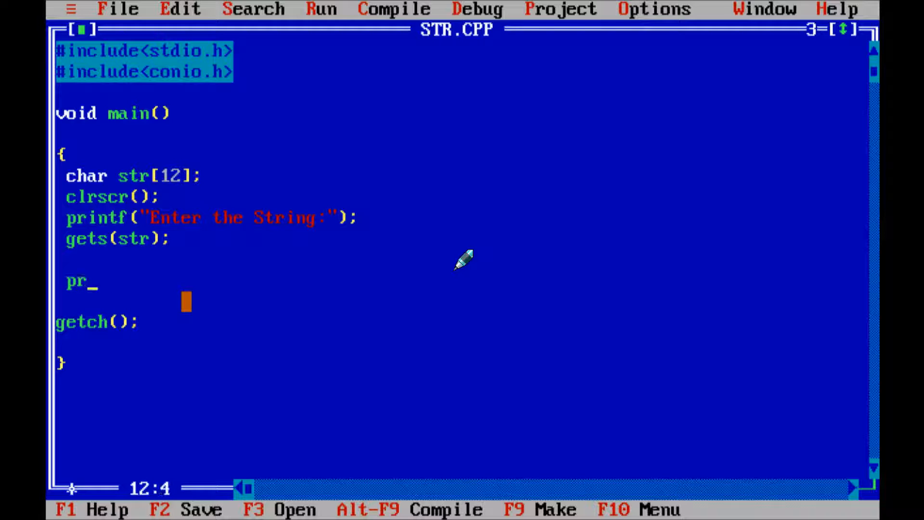
pyautogui.write('intf')
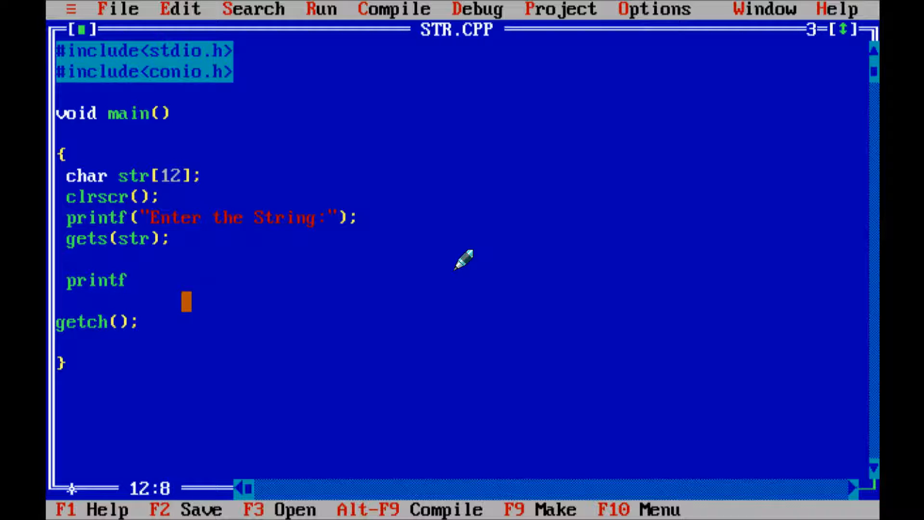
pyautogui.write('(')
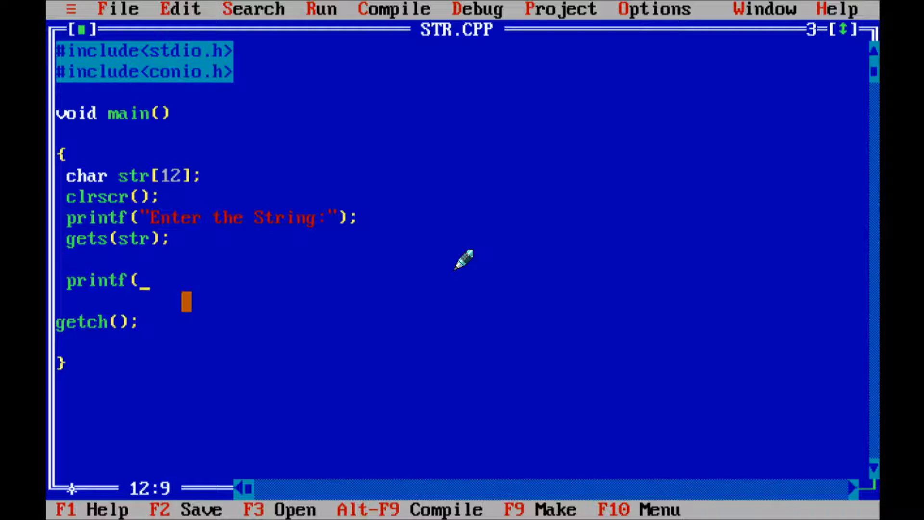
pyautogui.write('"The St')
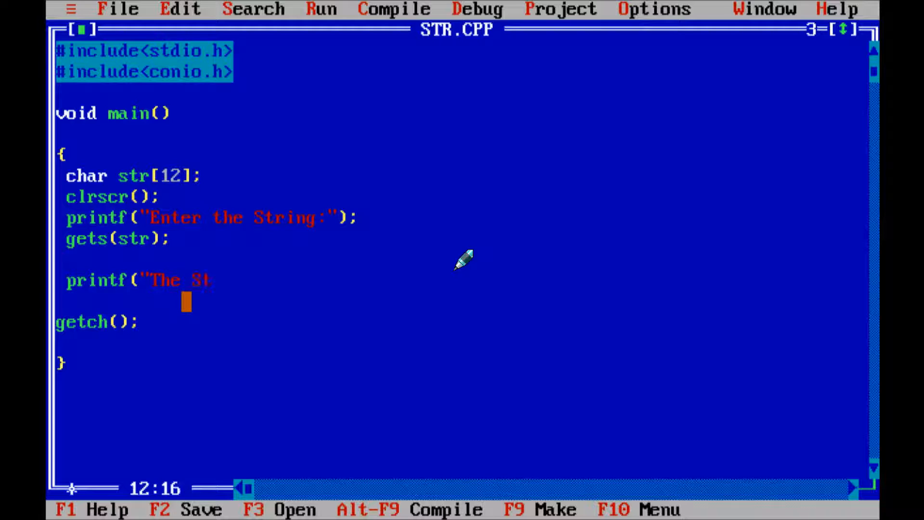
pyautogui.write('ring:')
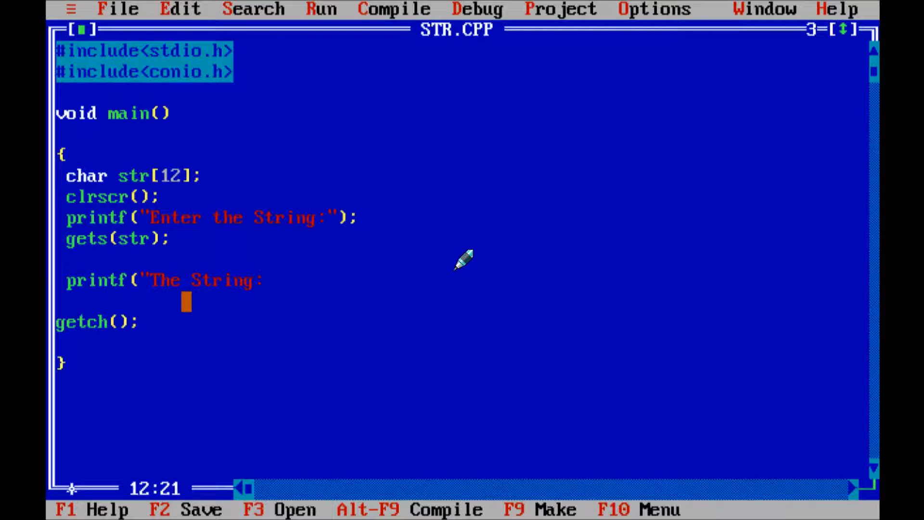
pyautogui.write('");')
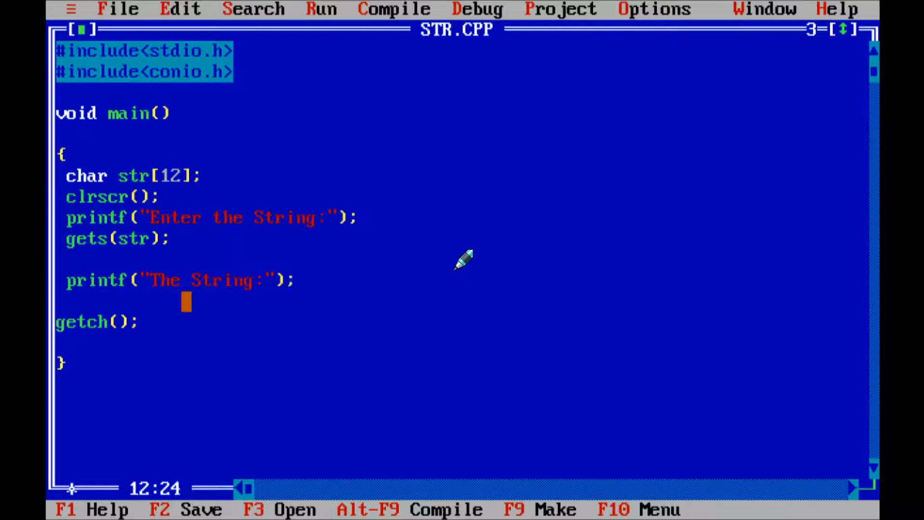
# - Output the entered string with puts(str); before getch()
pyautogui.write('p')
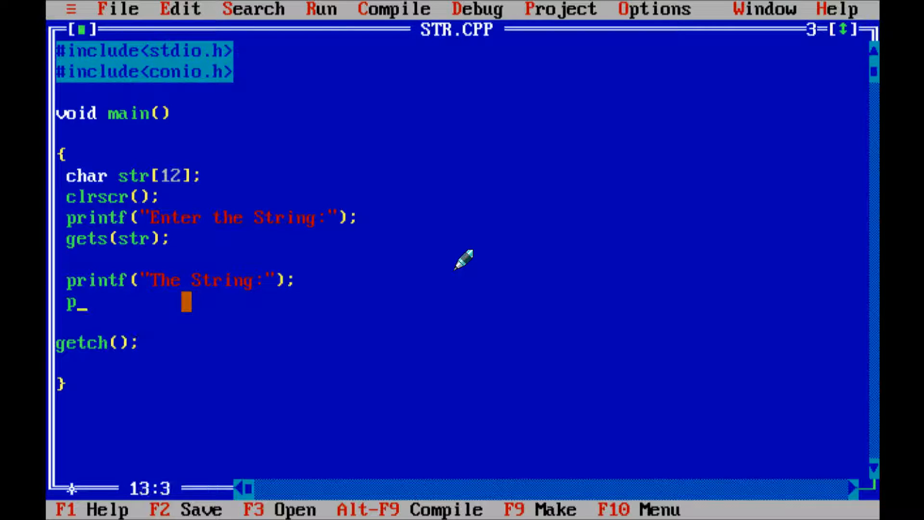
pyautogui.write('uts(')
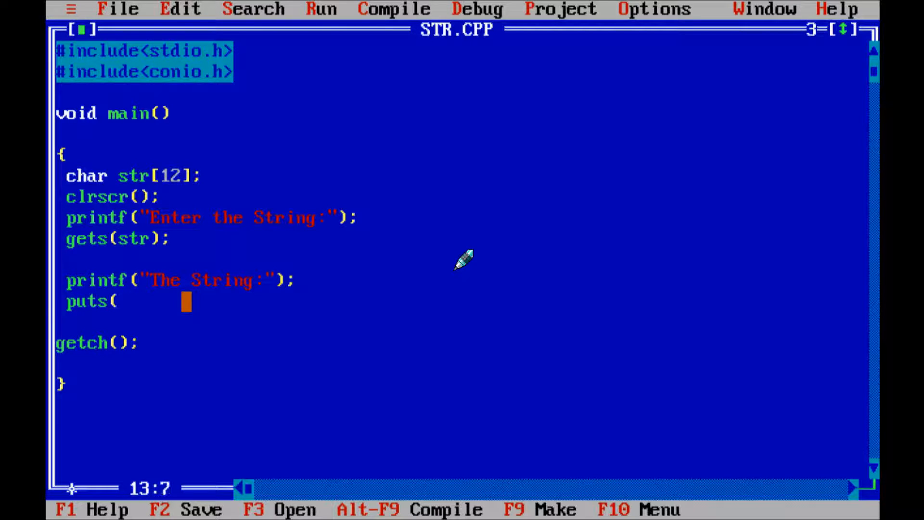
pyautogui.write('str')
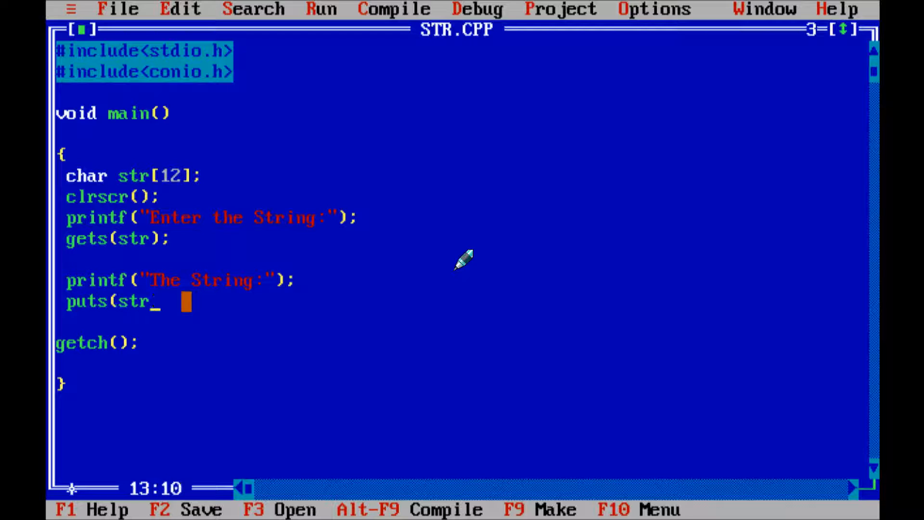
pyautogui.write(')')
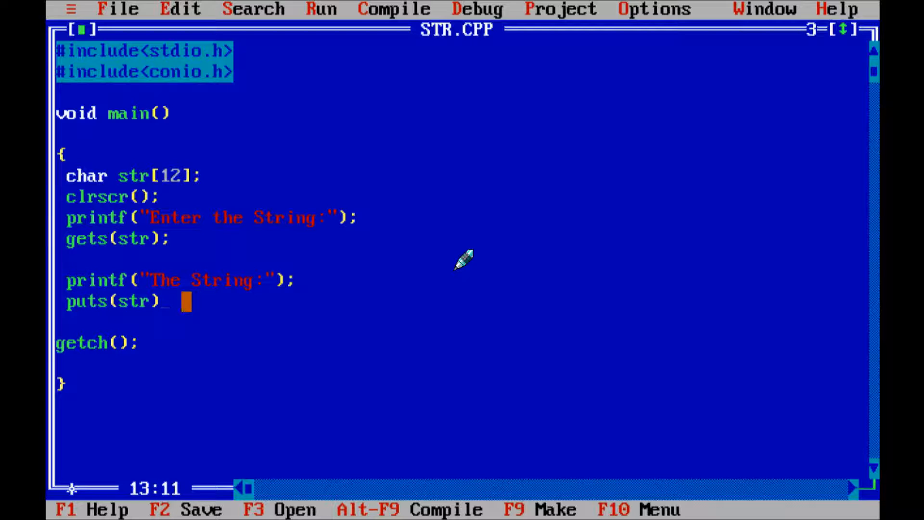
pyautogui.write(';')
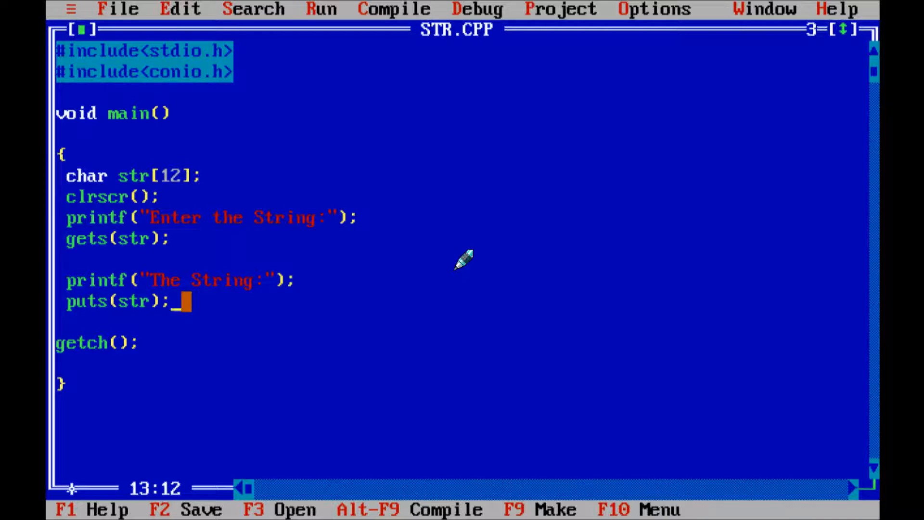
pyautogui.click(394, 9)
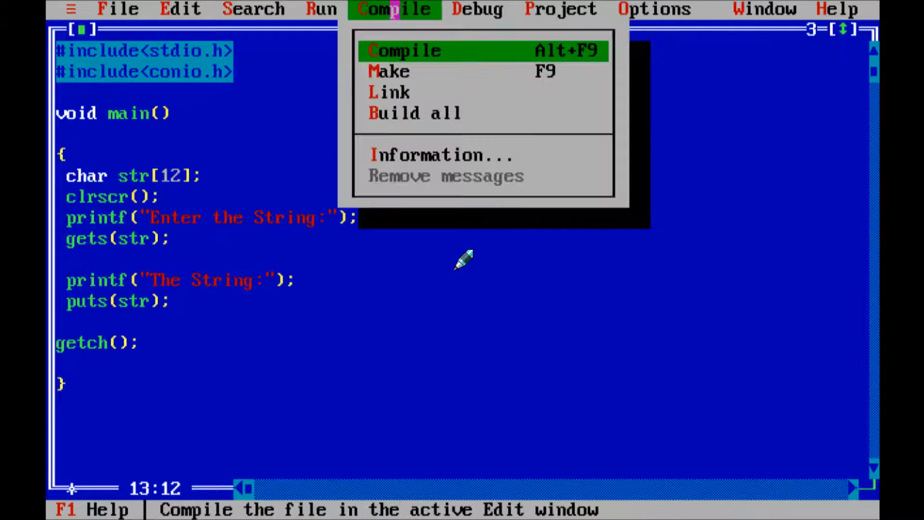
# - Compile STR.CPP with 0 errors, then run the program
pyautogui.click(404, 50)
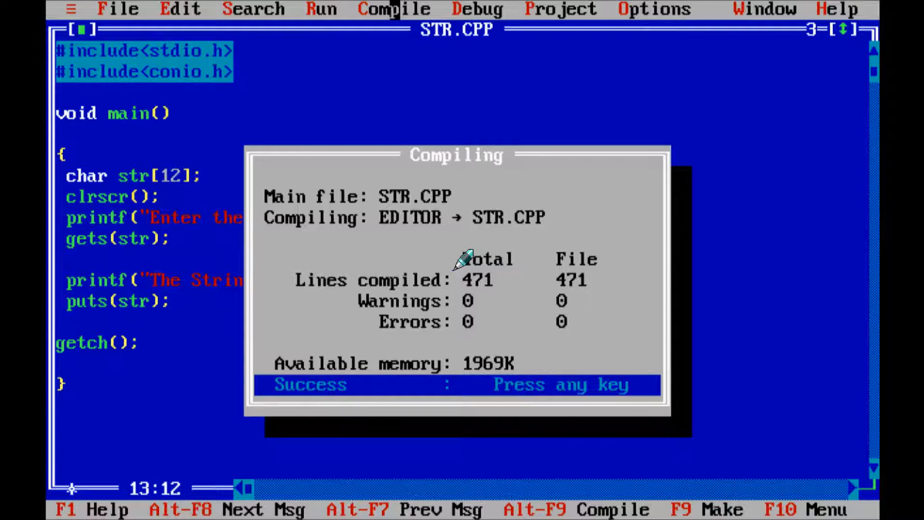
pyautogui.press('enter')
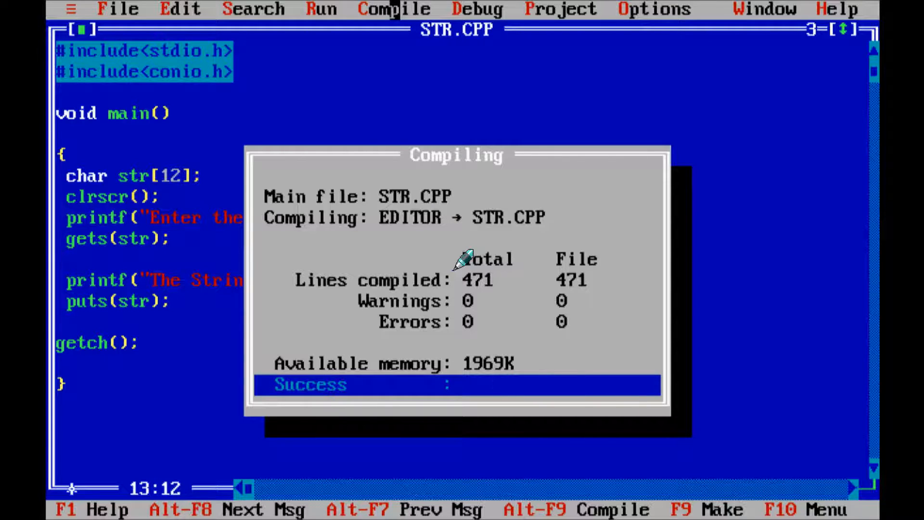
pyautogui.click(394, 10)
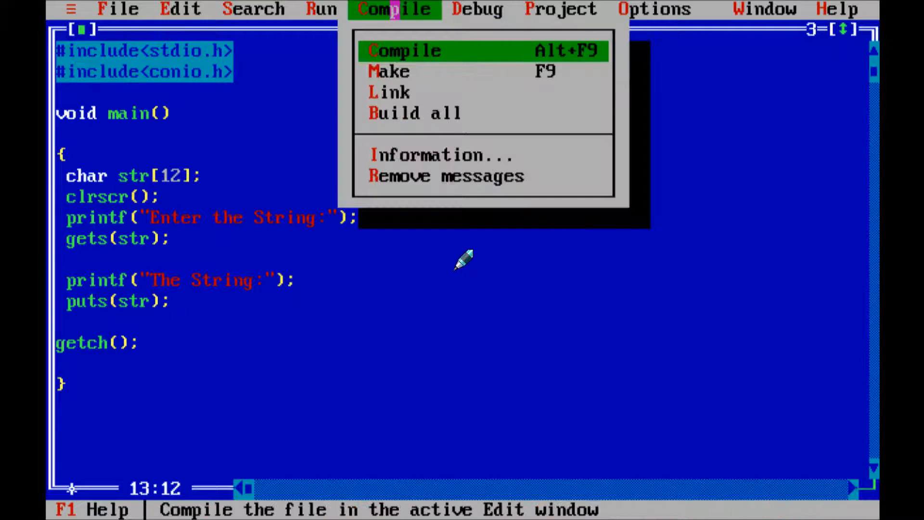
pyautogui.click(321, 10)
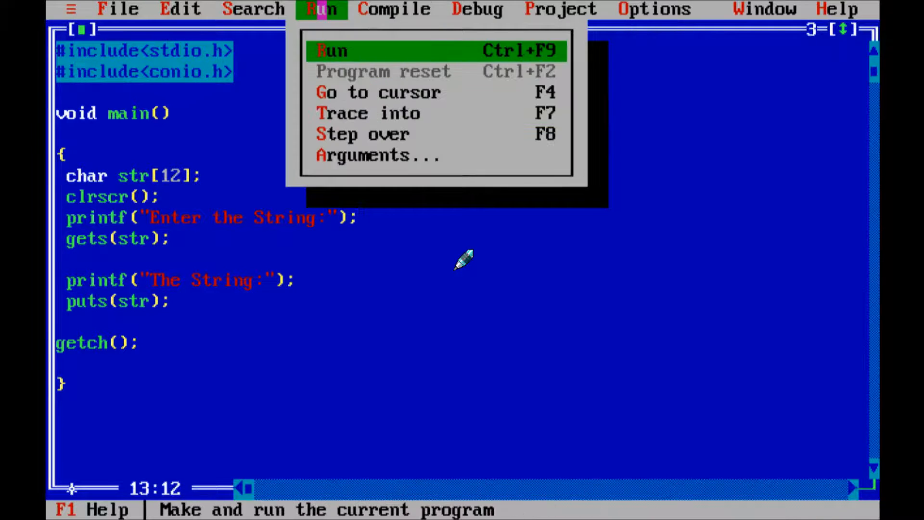
pyautogui.click(331, 50)
pyautogui.write('int')
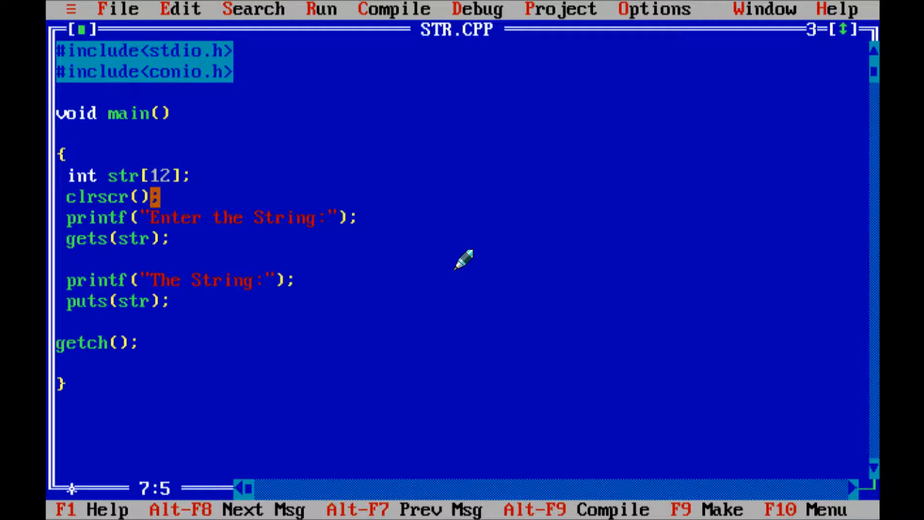
# - Compile the int str[12] version, which reports 4 errors
pyautogui.click(393, 9)
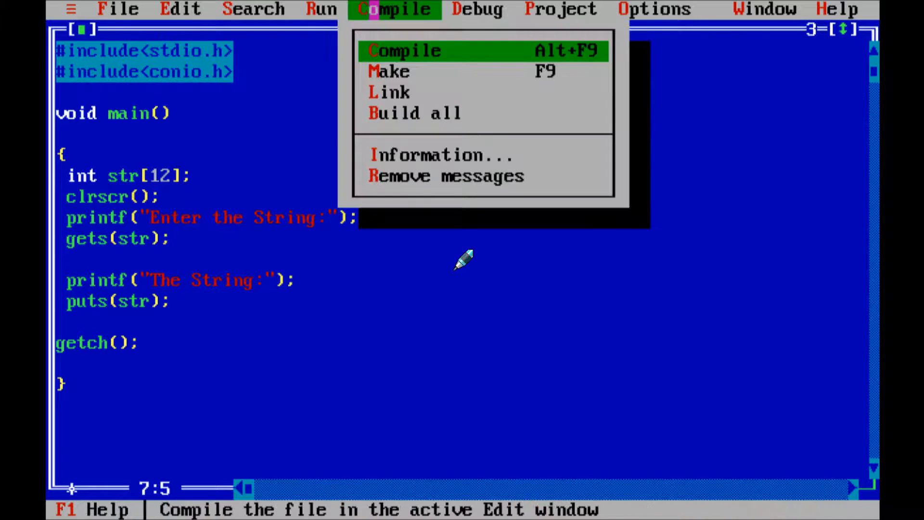
pyautogui.click(405, 50)
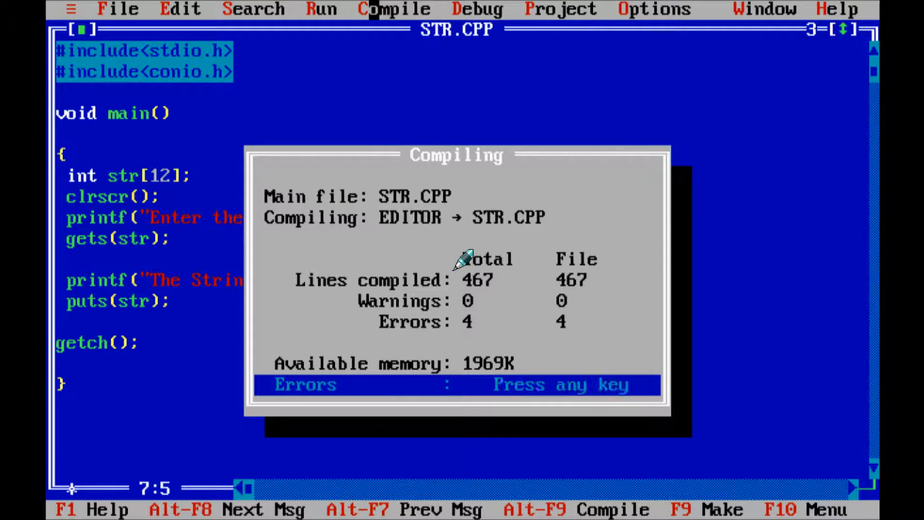
pyautogui.press('enter')
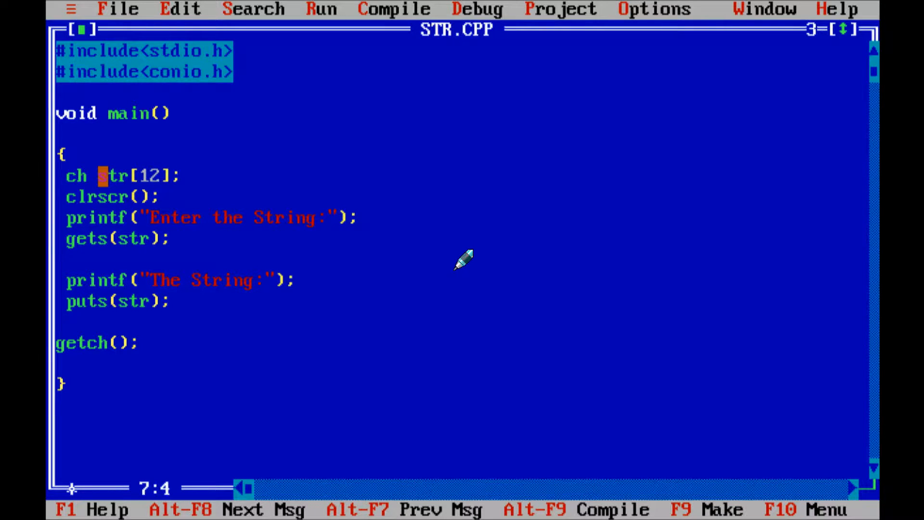
# - Change the declaration back from int to char str[12]
pyautogui.write('ar')
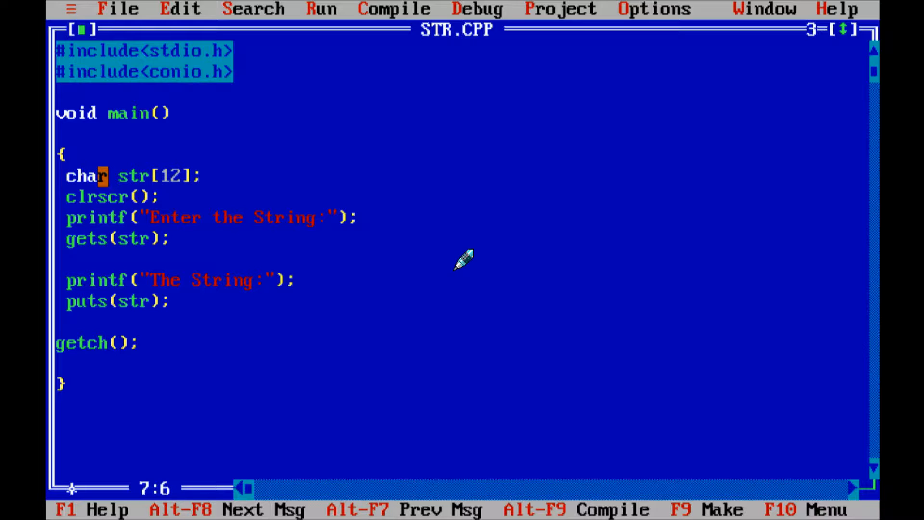
pyautogui.write('_')
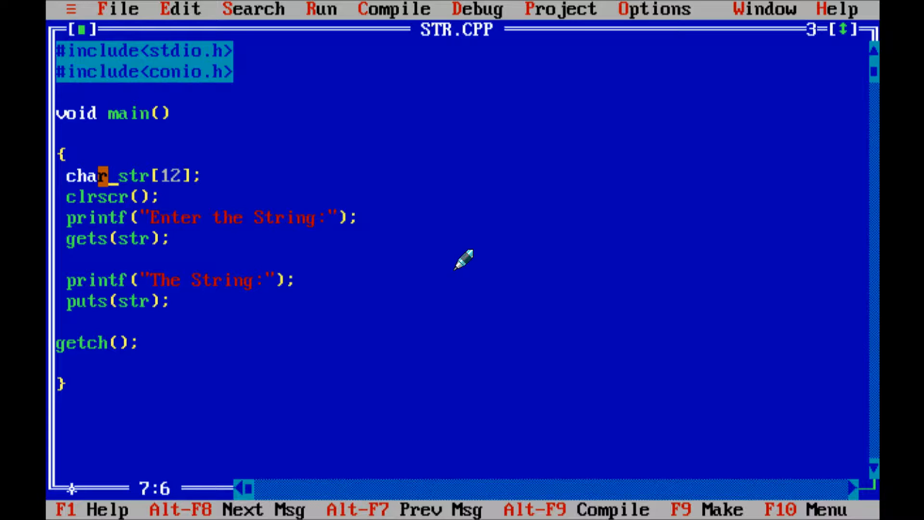
pyautogui.press('Delete')
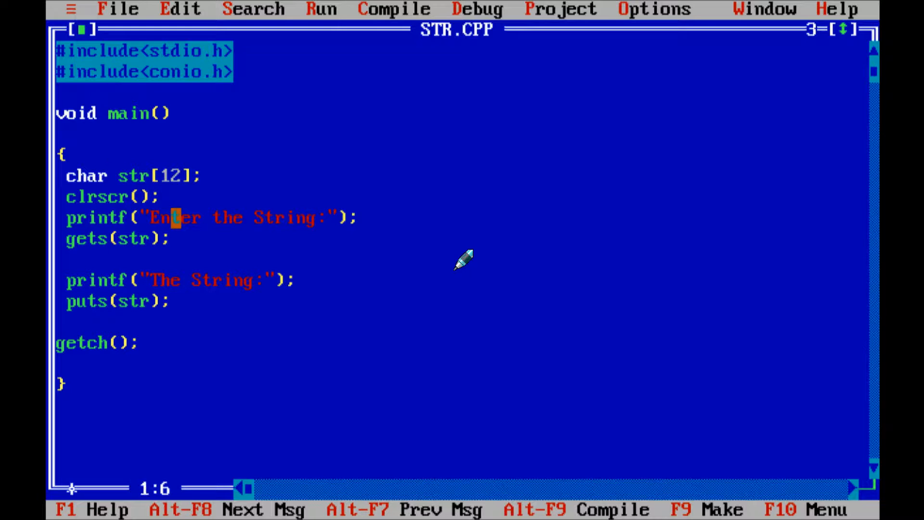
# - Try commenting out the #include line, restore it, and recompile with 0 errors
pyautogui.press('Home')
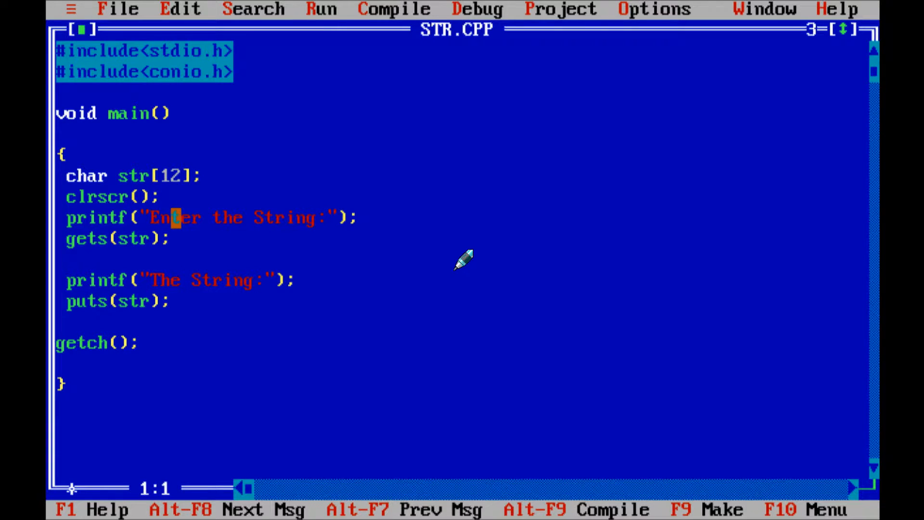
pyautogui.write('//')
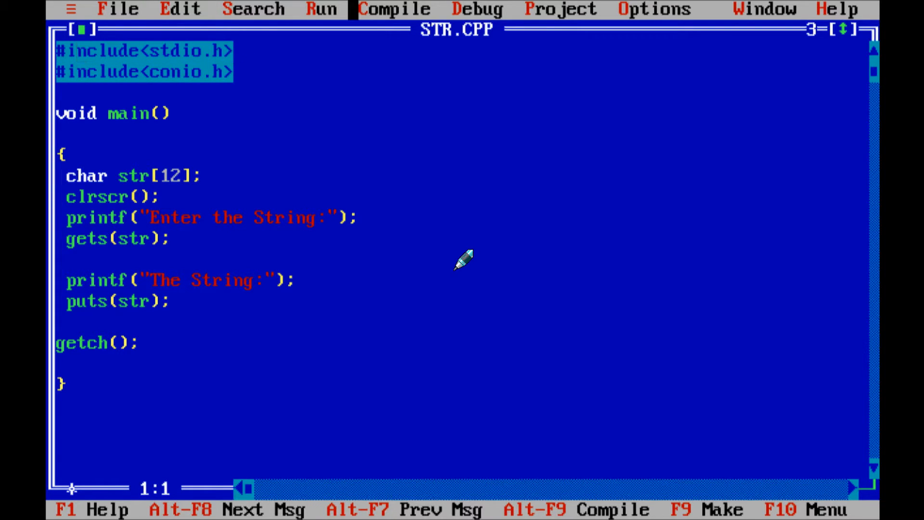
pyautogui.click(393, 9)
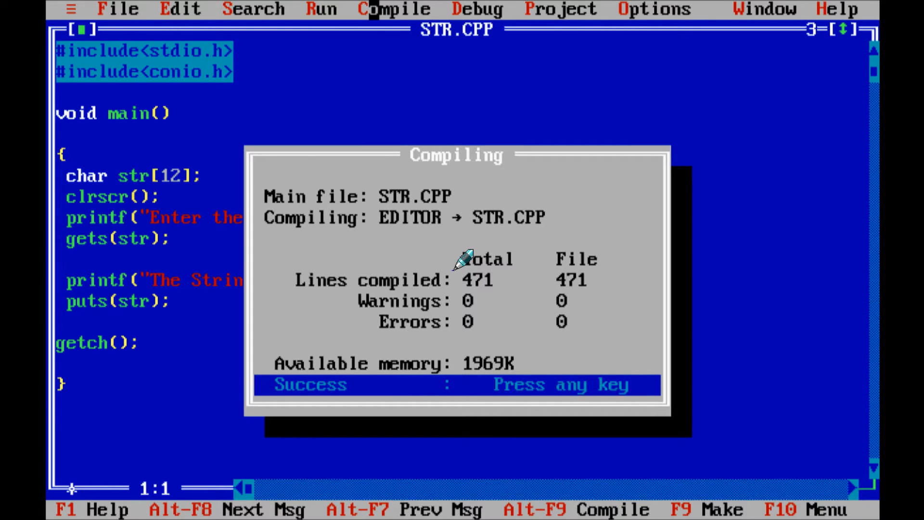
pyautogui.press('enter')
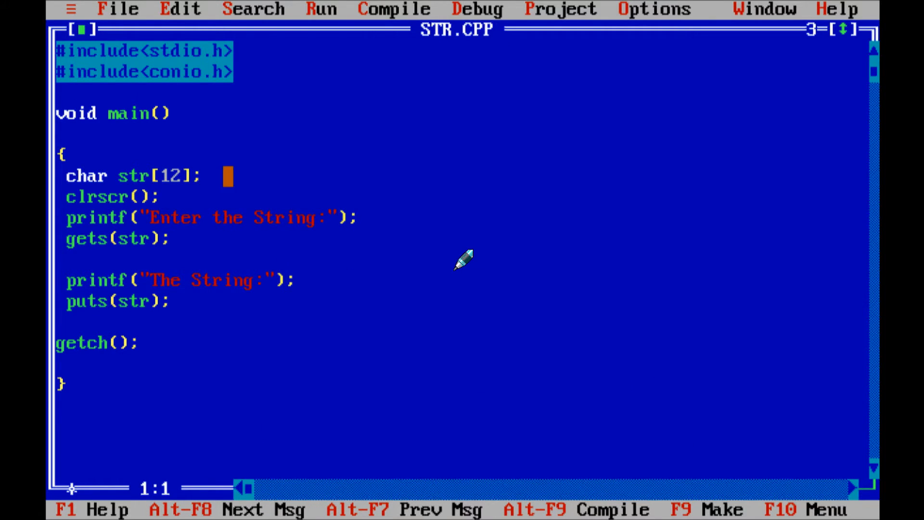